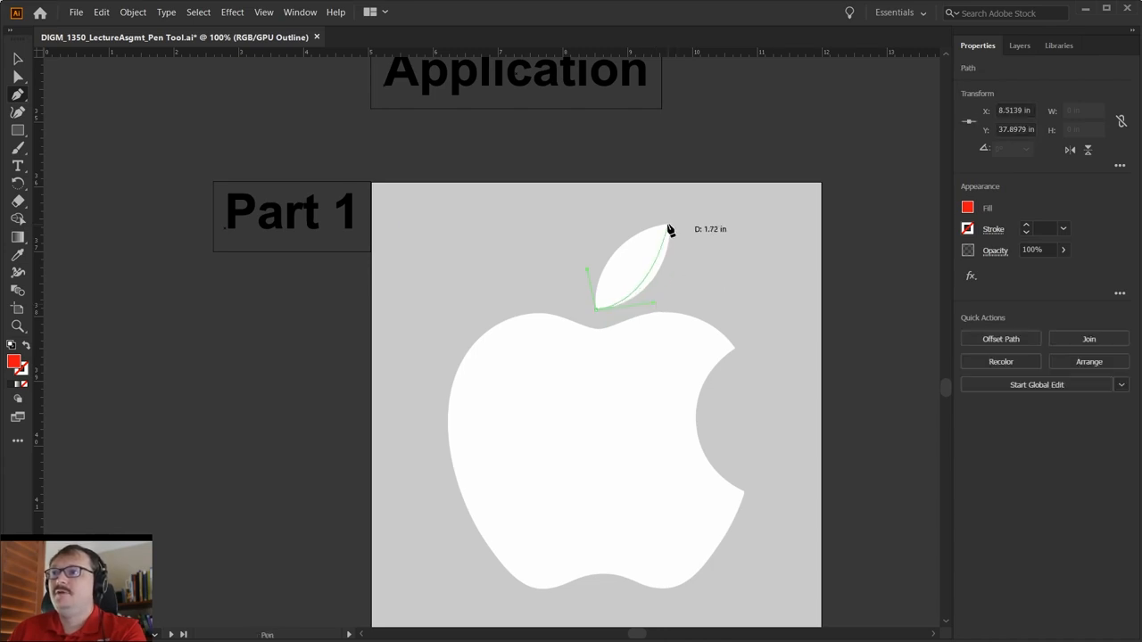
mouse_move(660, 278)
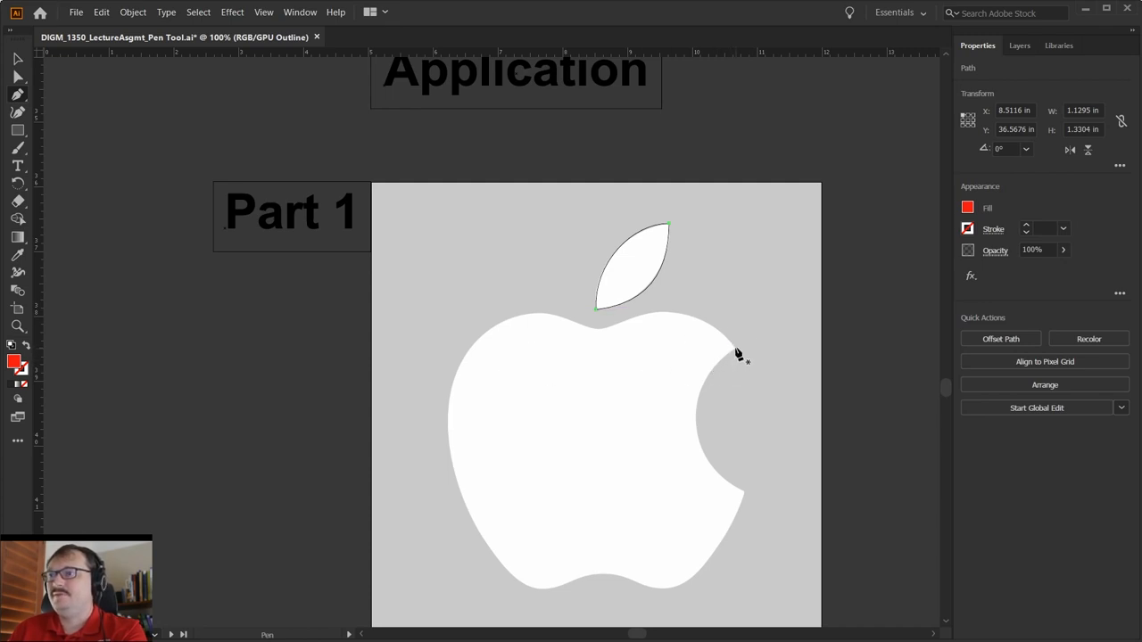
mouse_move(713, 515)
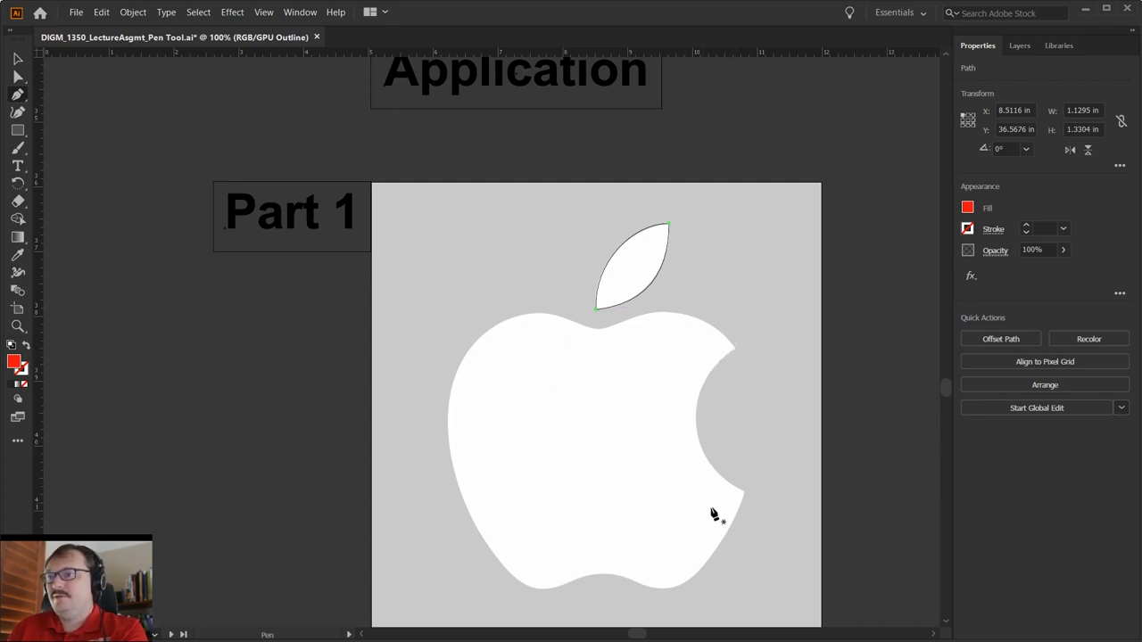
mouse_move(736, 358)
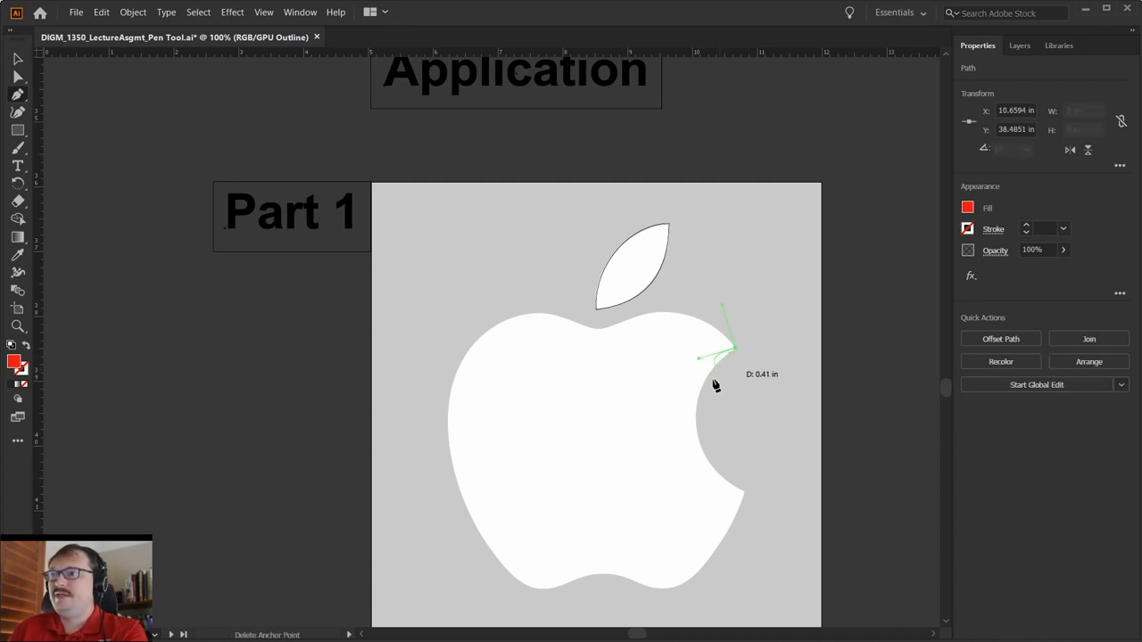
mouse_move(745, 373)
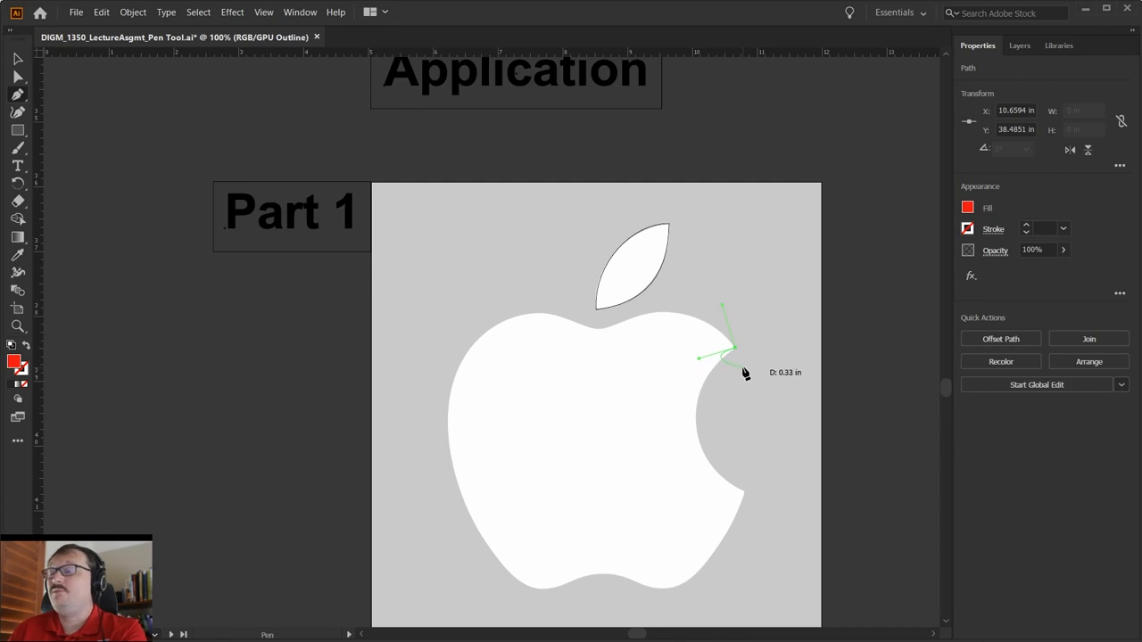
mouse_move(734, 356)
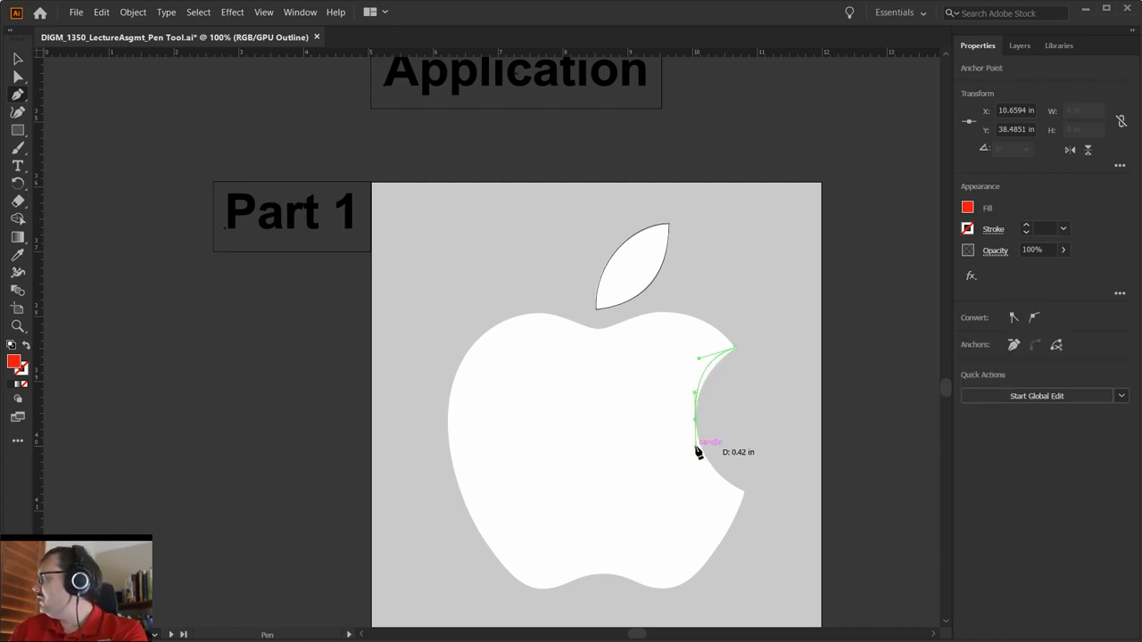
Trace the apple's bite curve with Pen anchors, turning sharply at the bite's lower tip.
drag(699, 452, 745, 497)
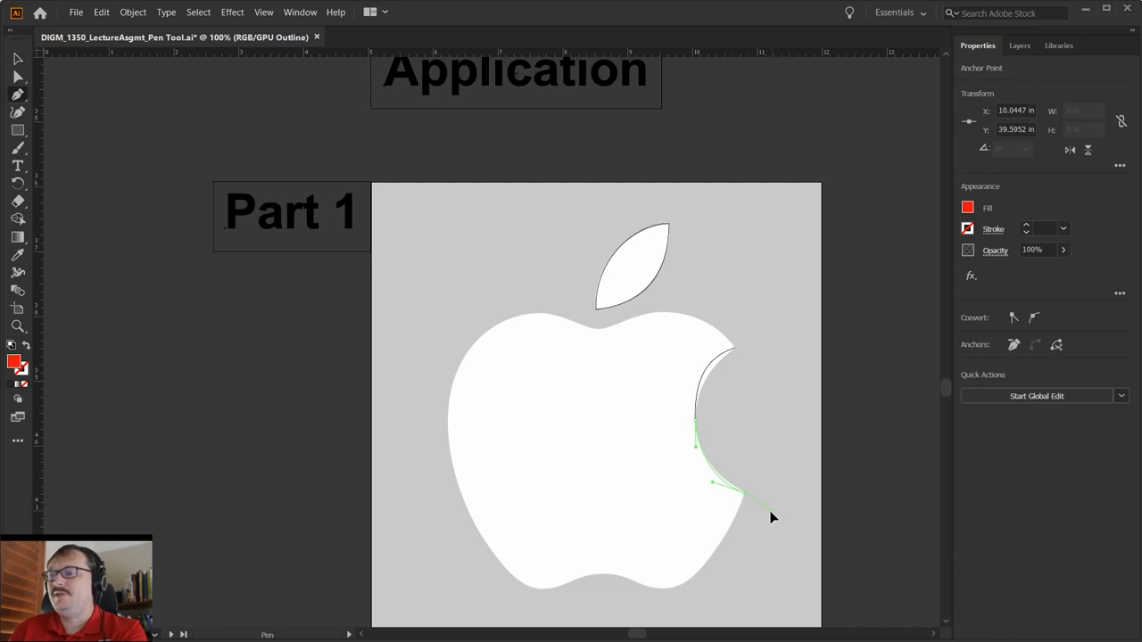
mouse_move(785, 518)
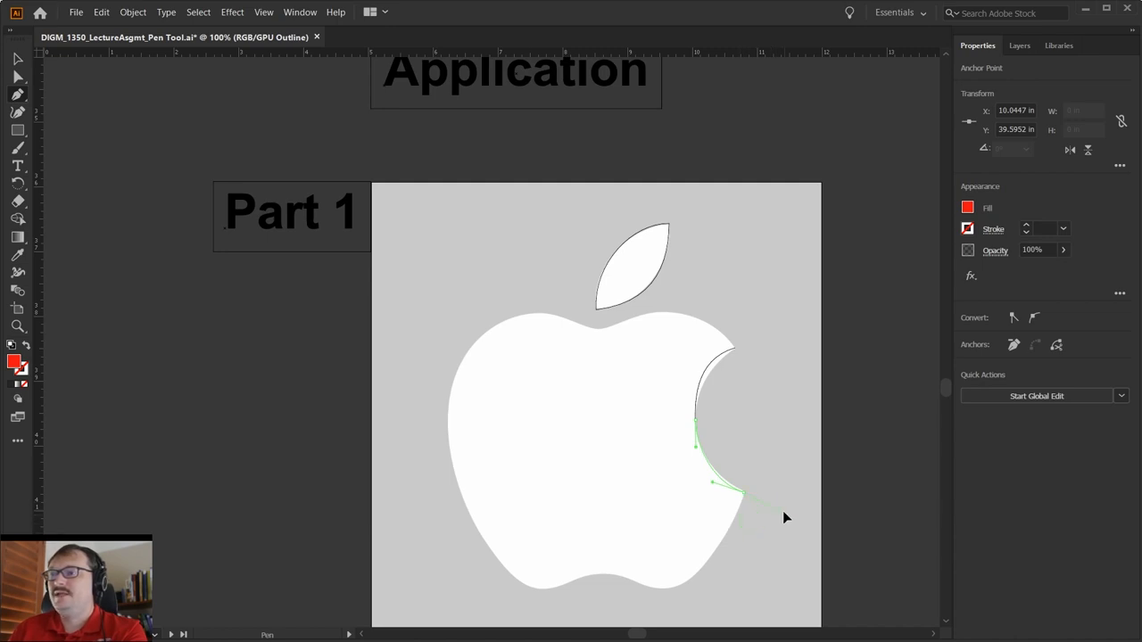
click(698, 561)
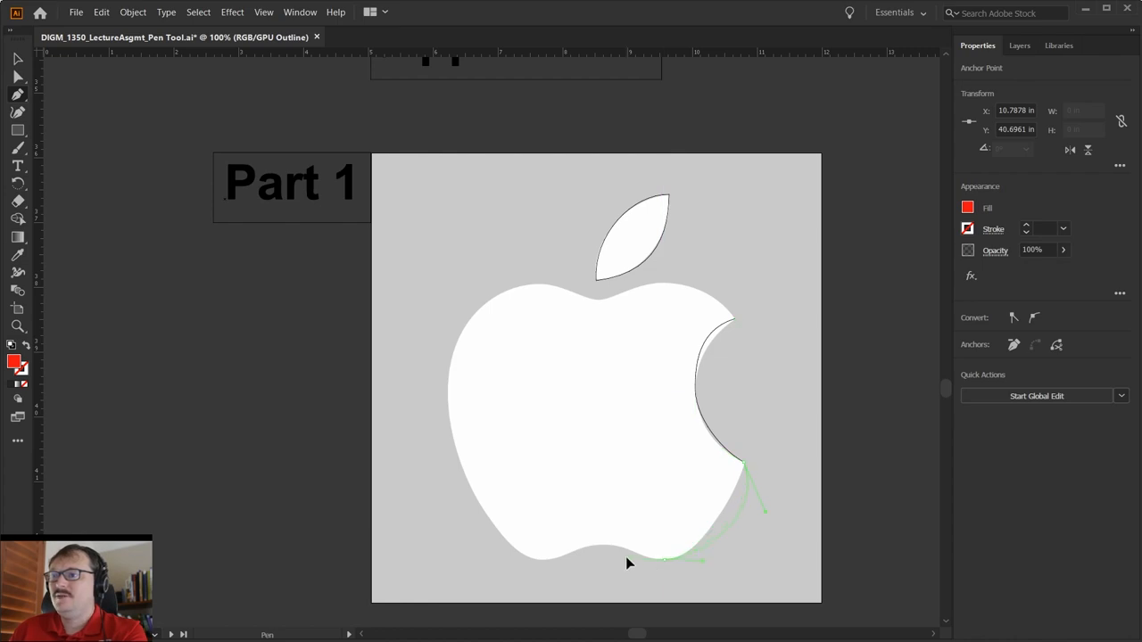
Add Pen anchors along the bottom, left side and top dip, closing at the starting anchor.
click(607, 544)
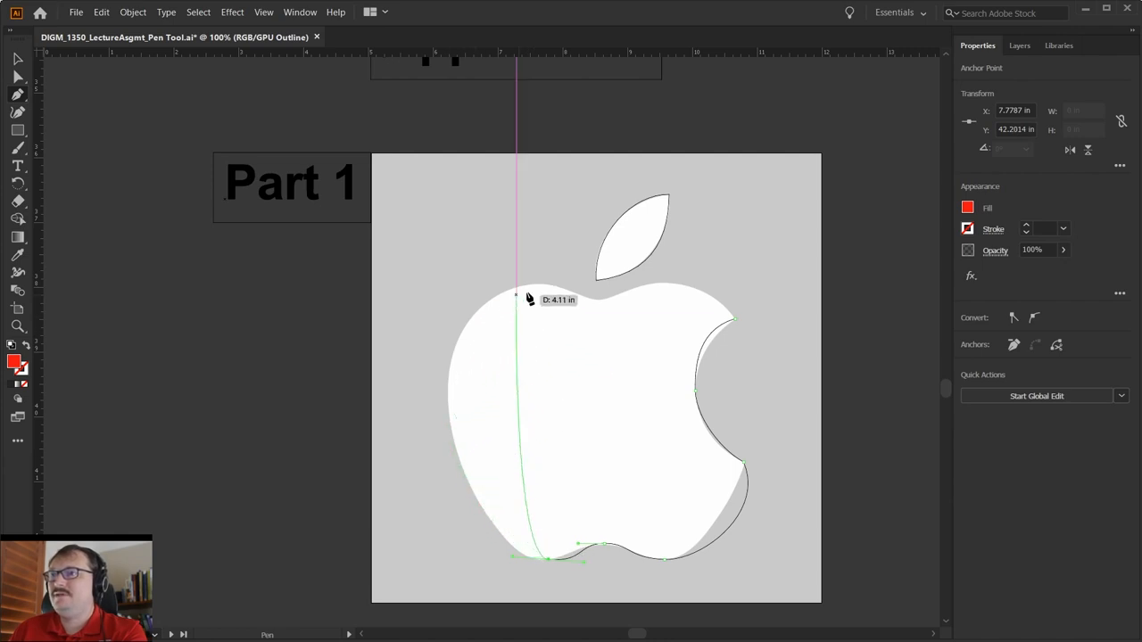
mouse_move(462, 425)
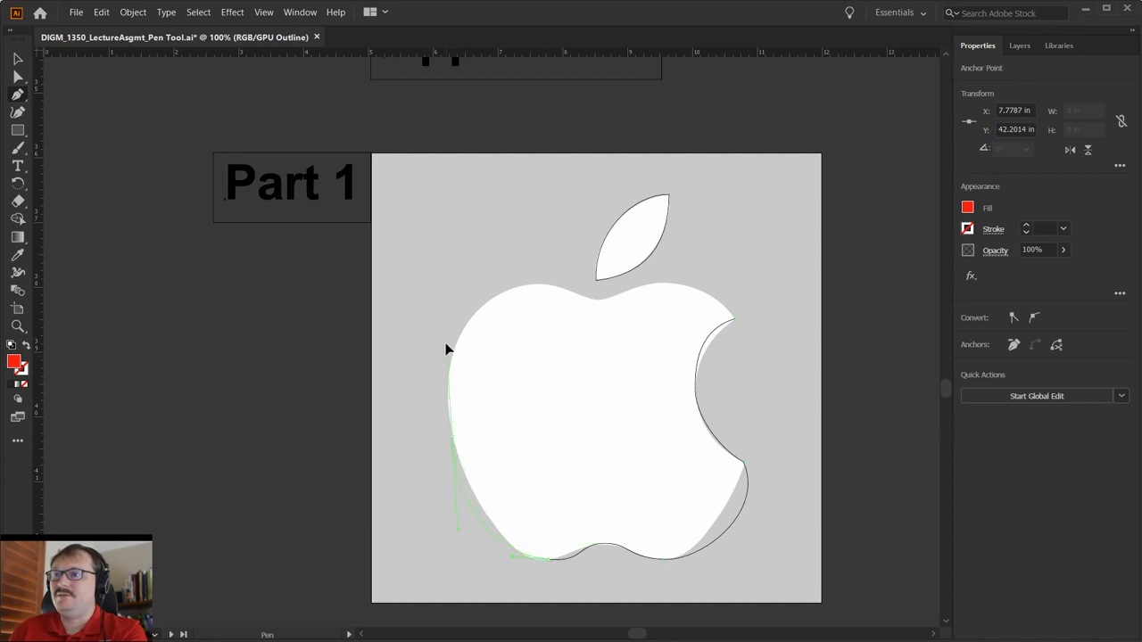
click(551, 288)
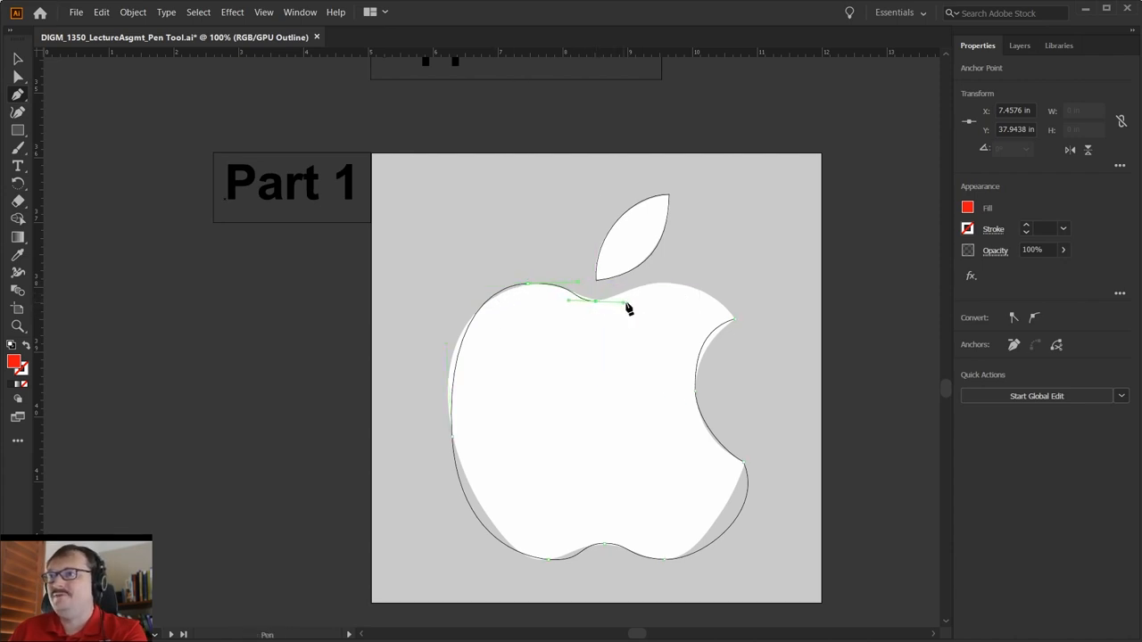
drag(624, 308, 701, 286)
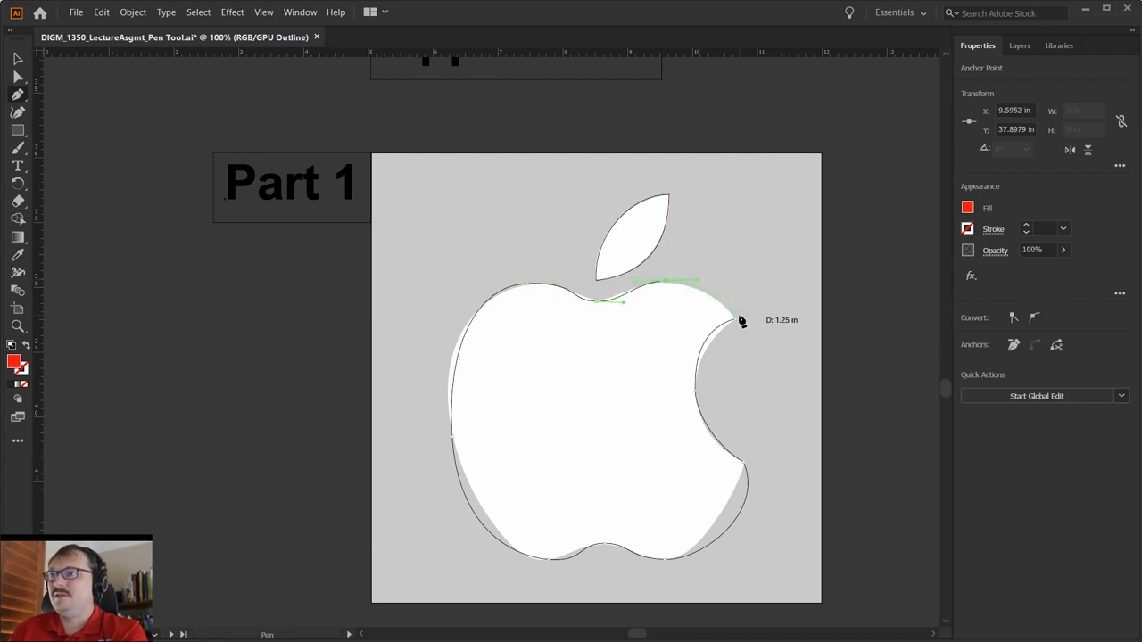
click(722, 317)
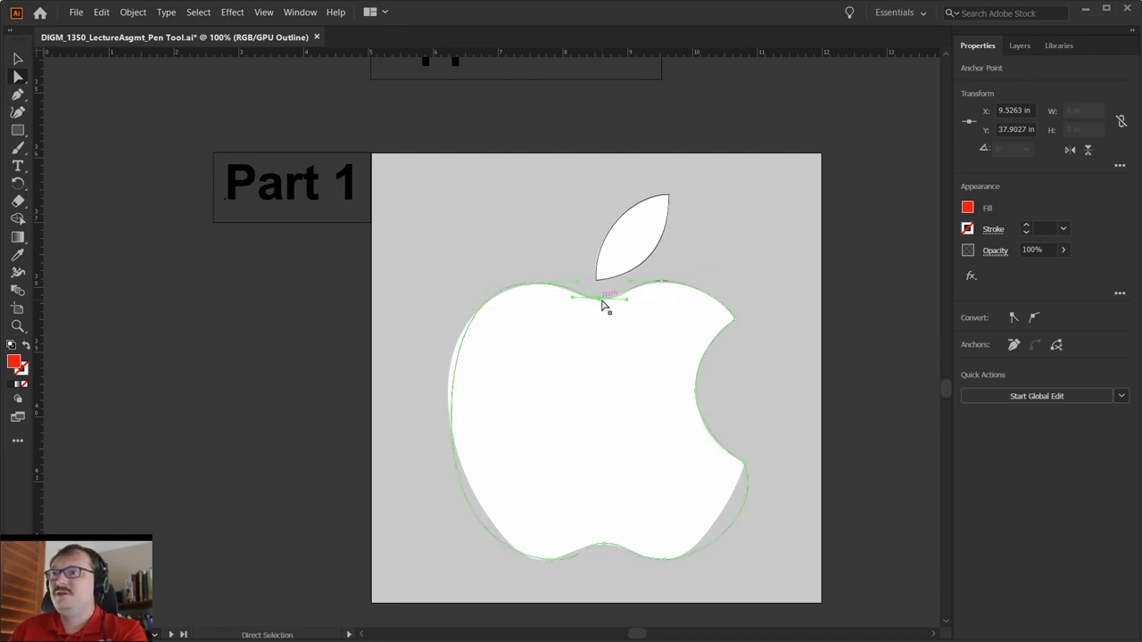
Adjust handles at the top dip, upper-left curve, bottom bumps and lower bite edge.
drag(609, 299, 574, 300)
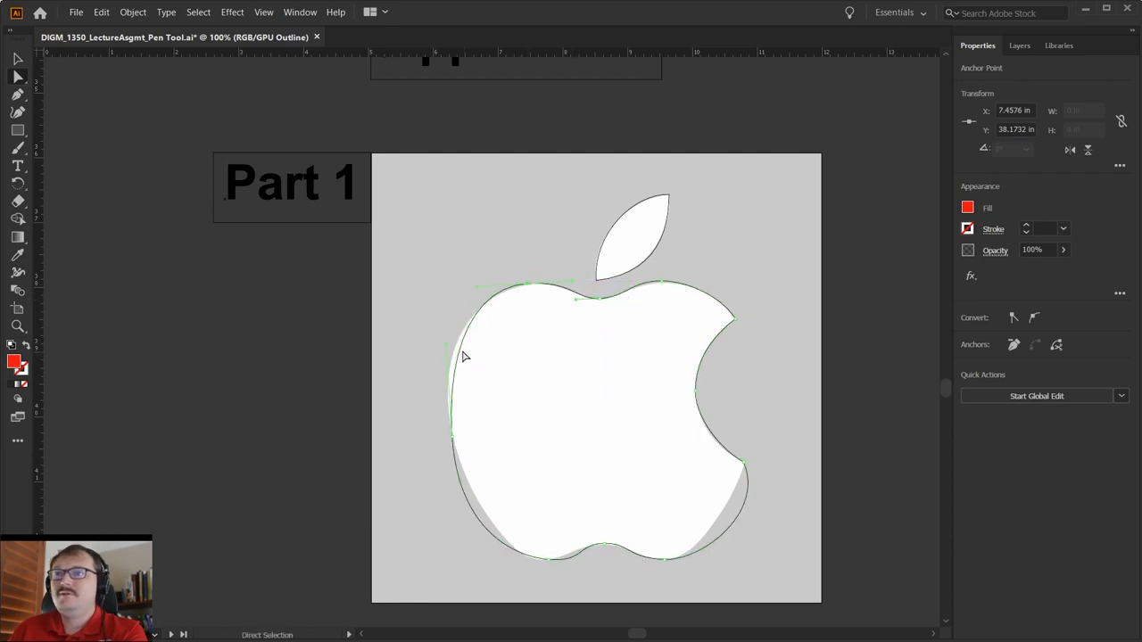
drag(462, 355, 446, 418)
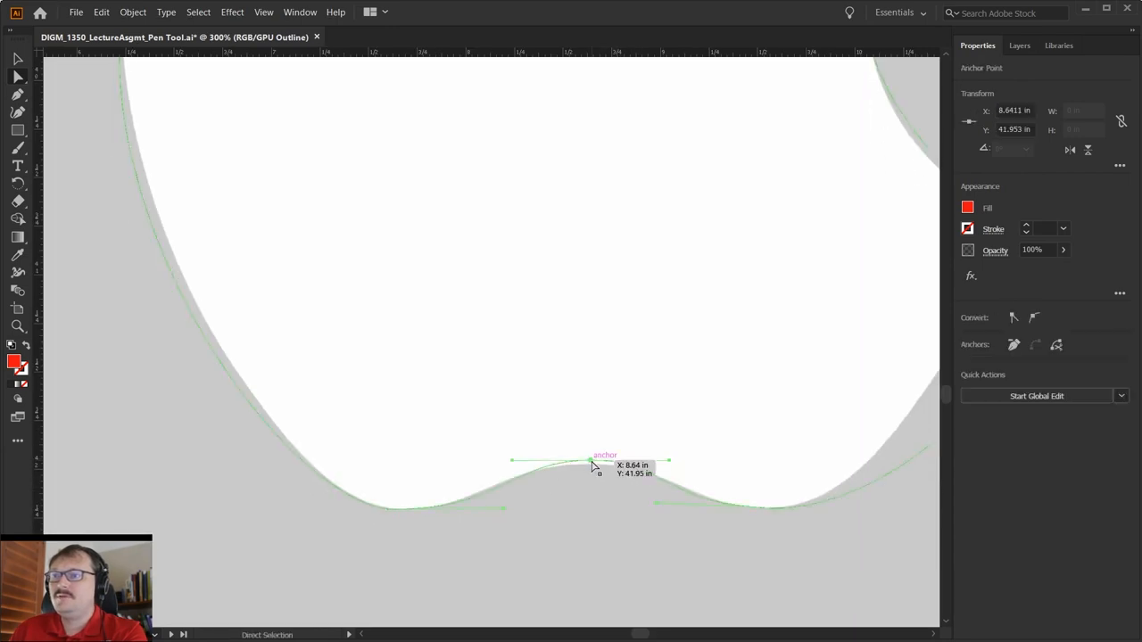
drag(590, 466, 667, 470)
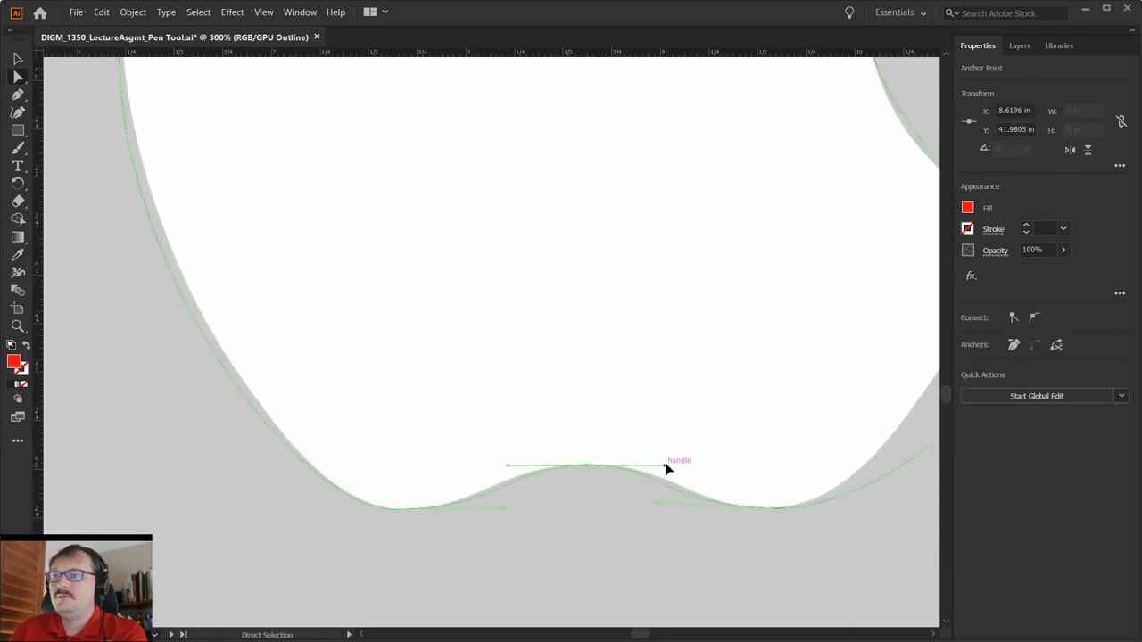
drag(665, 470, 696, 511)
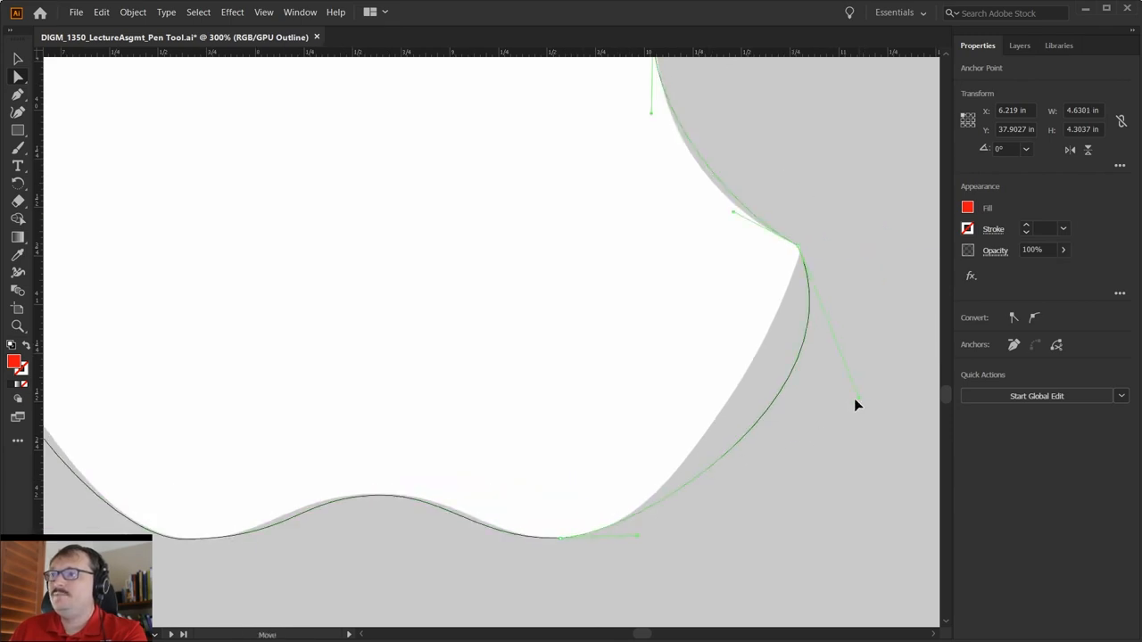
drag(856, 406, 754, 393)
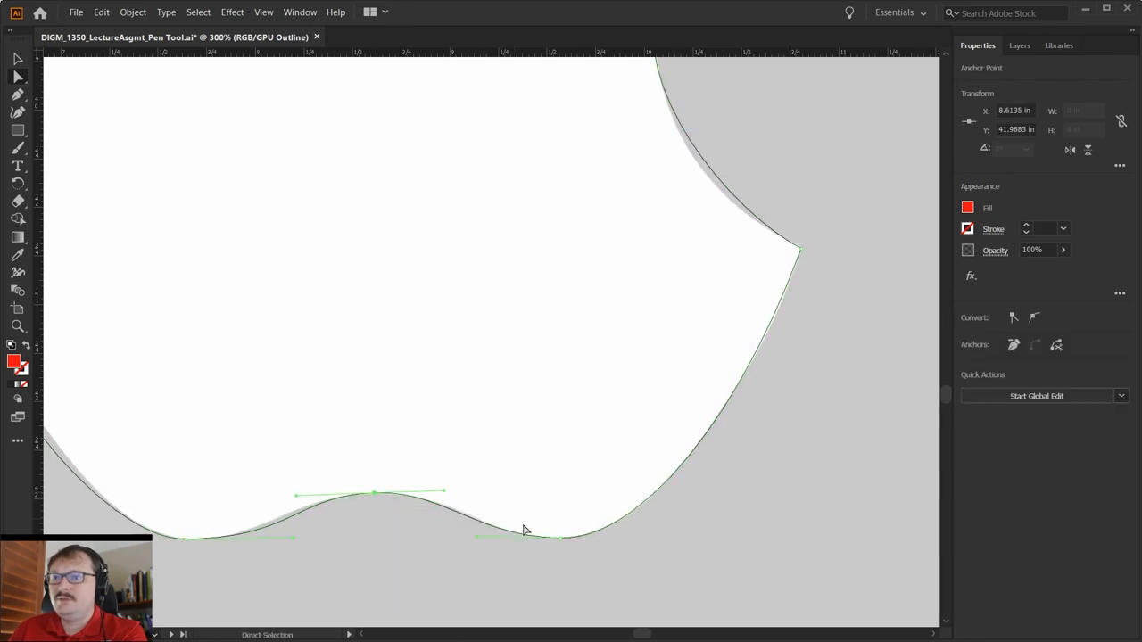
drag(531, 537, 571, 542)
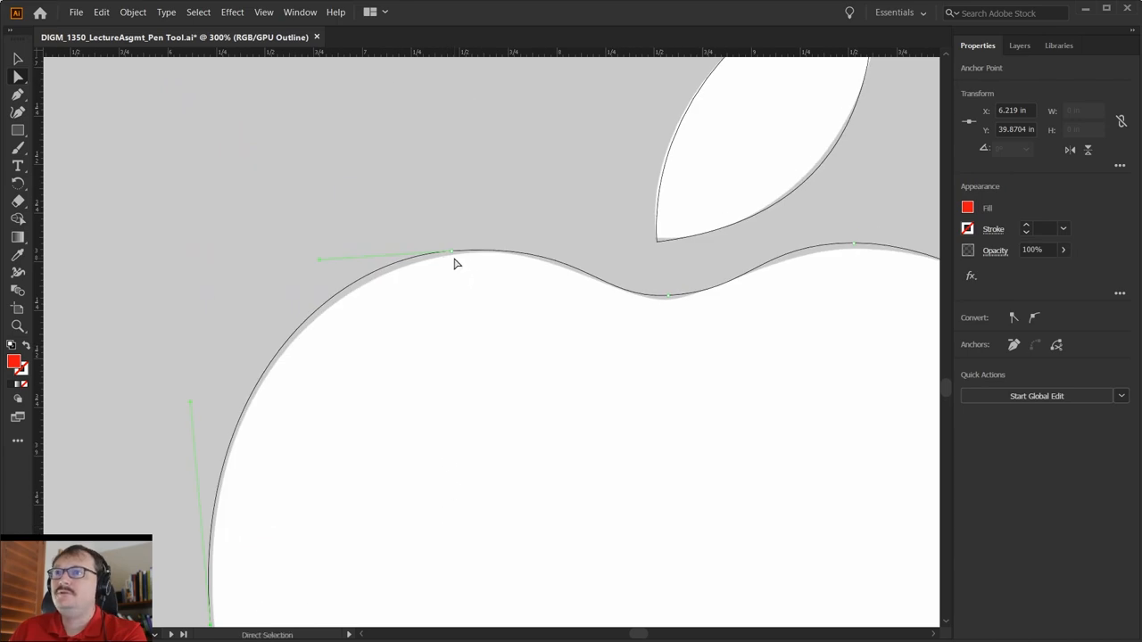
Round the upper-left shoulder, adjust the top dip and reshape the leaf to match the reference.
drag(453, 252, 457, 258)
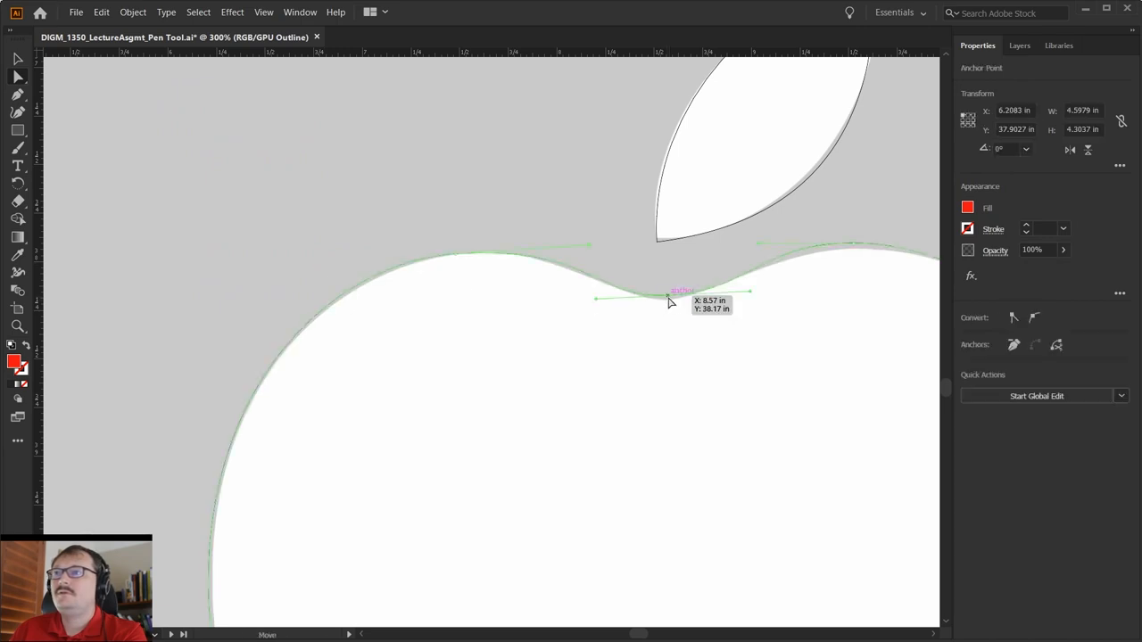
drag(669, 296, 750, 297)
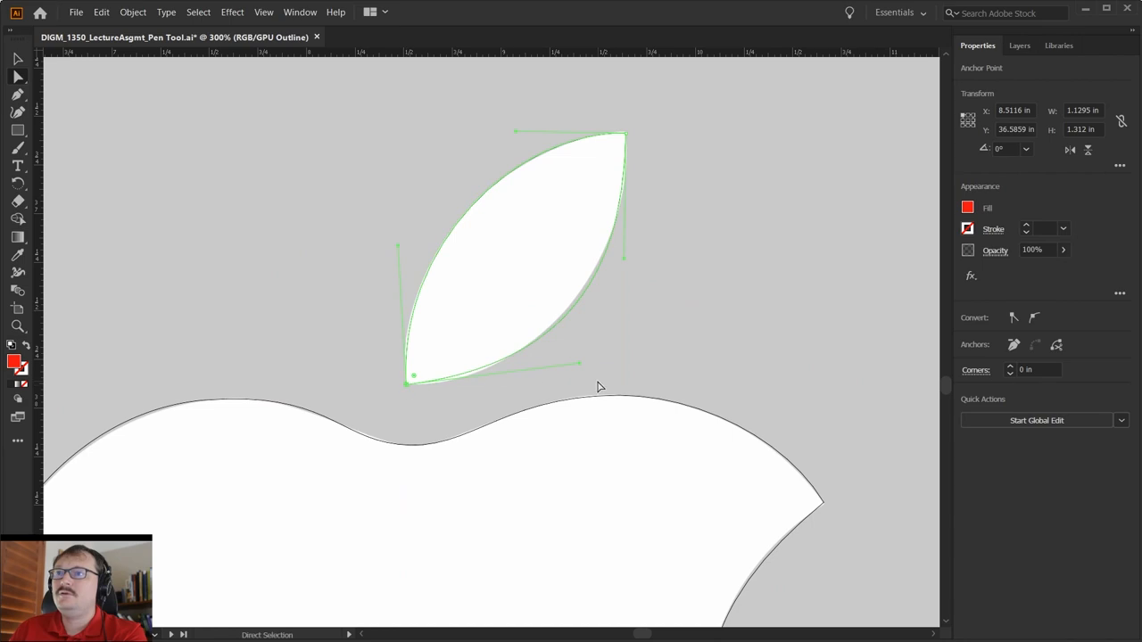
drag(578, 364, 561, 375)
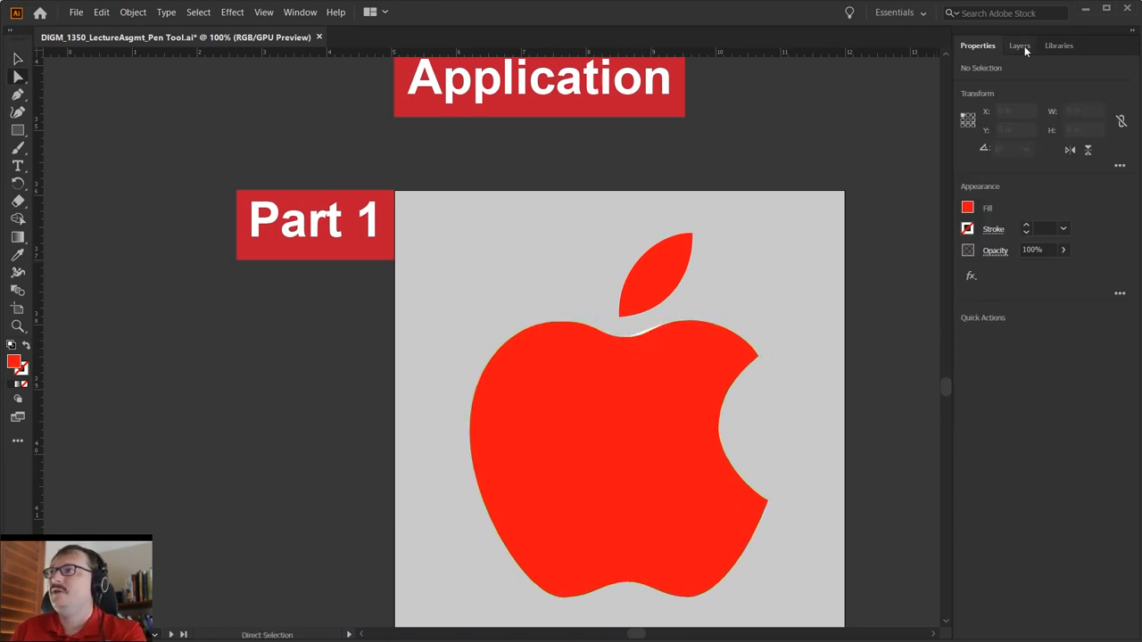
click(1019, 45)
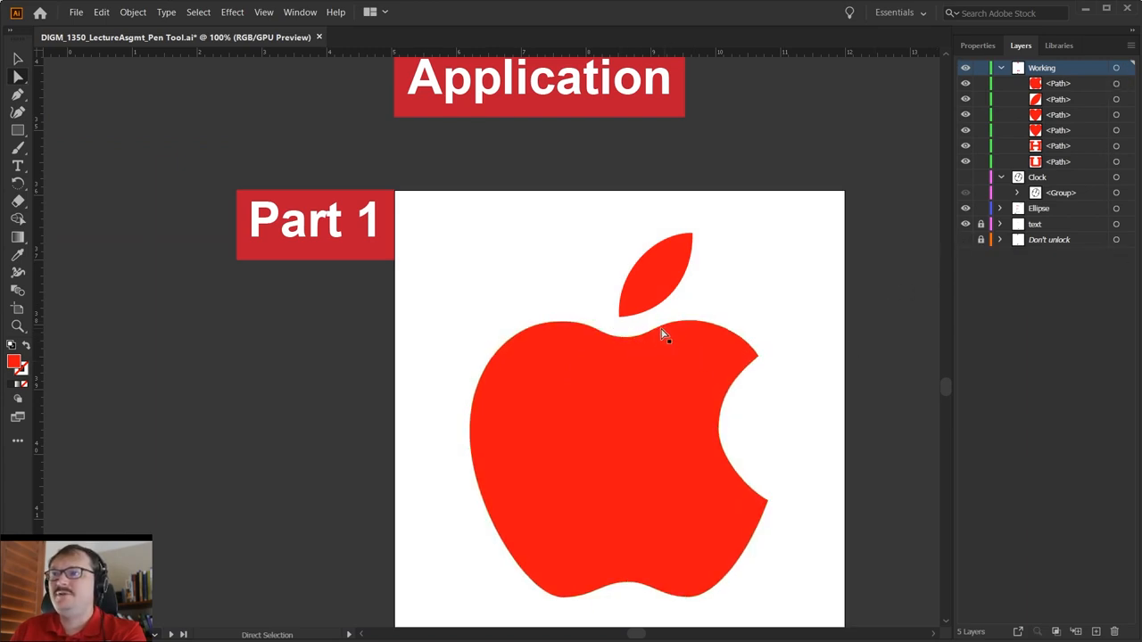
Select the apple body, tweak the bite's lower curve, then deselect to review the logo.
click(665, 334)
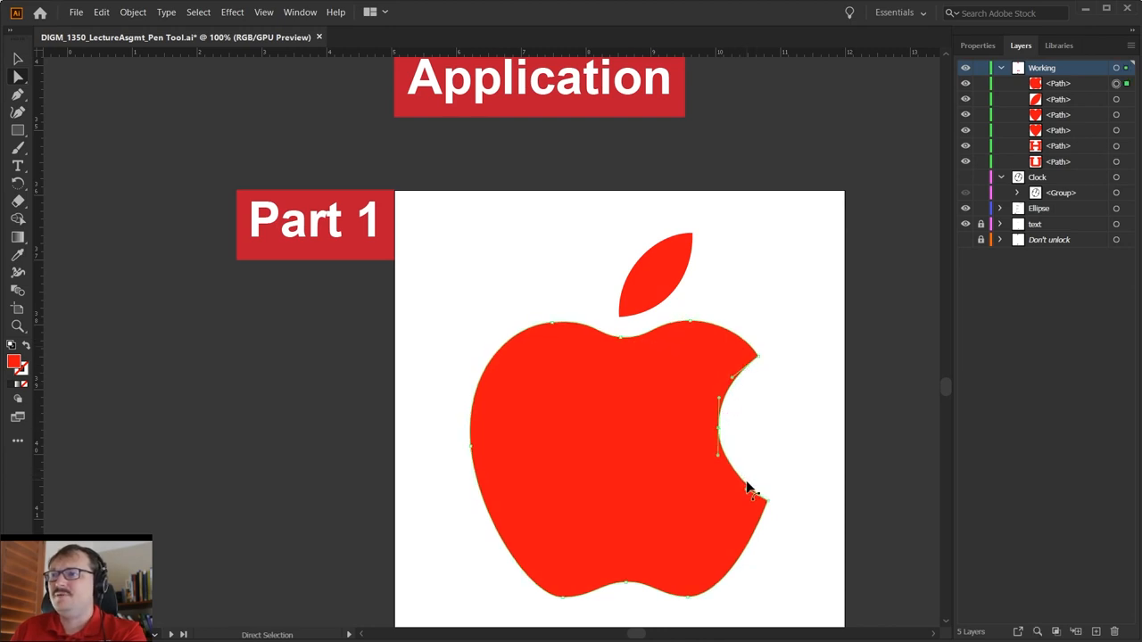
drag(749, 486, 721, 439)
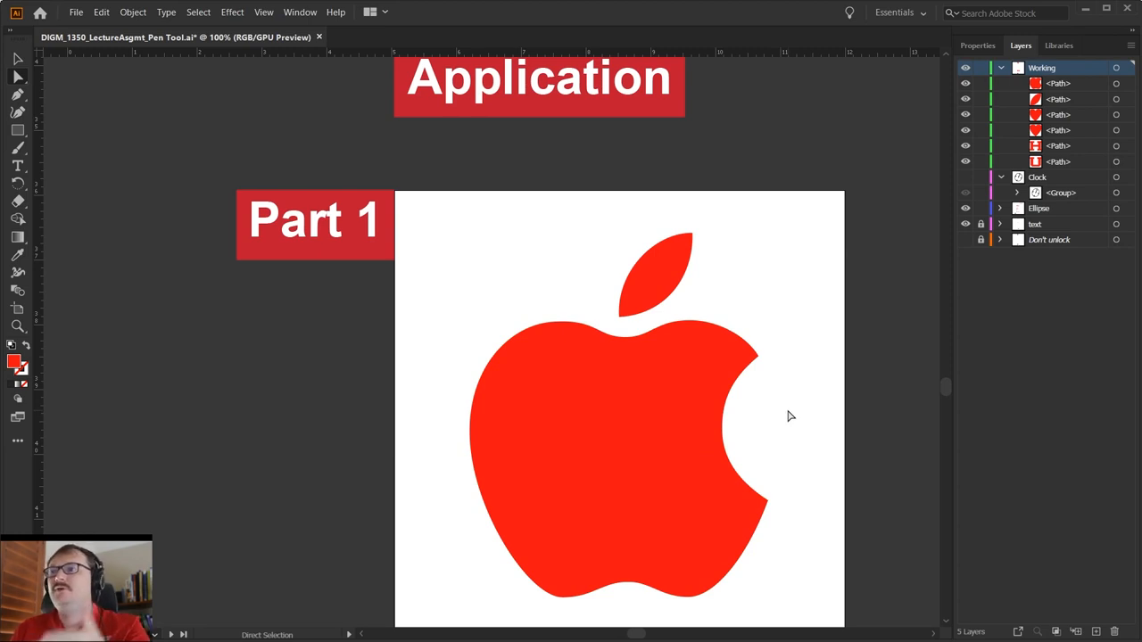
mouse_move(813, 410)
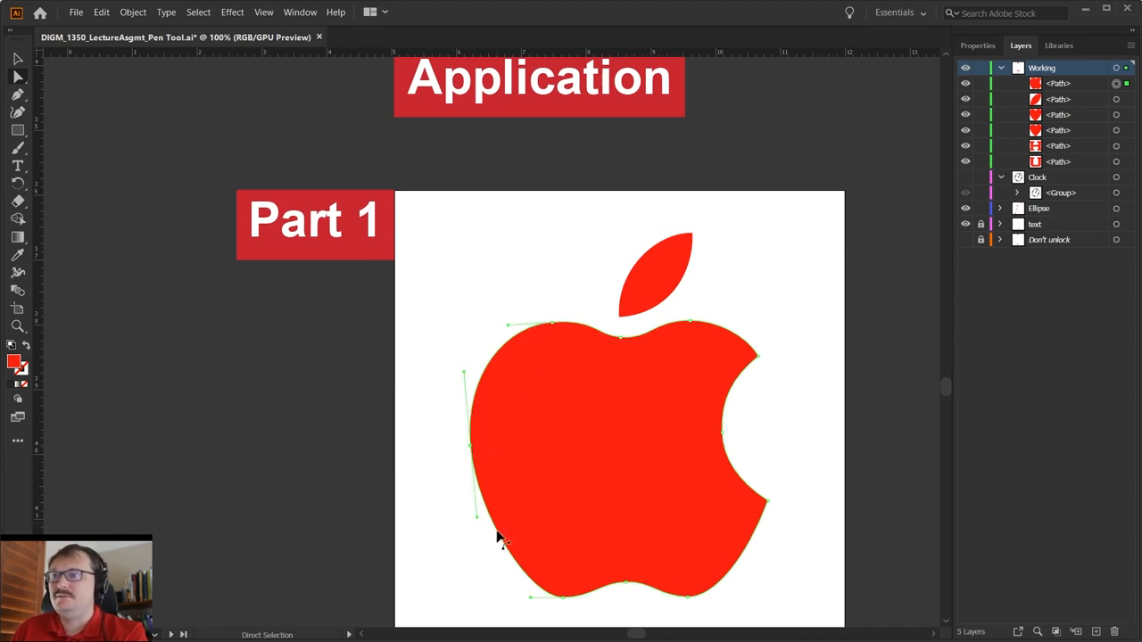
mouse_move(468, 595)
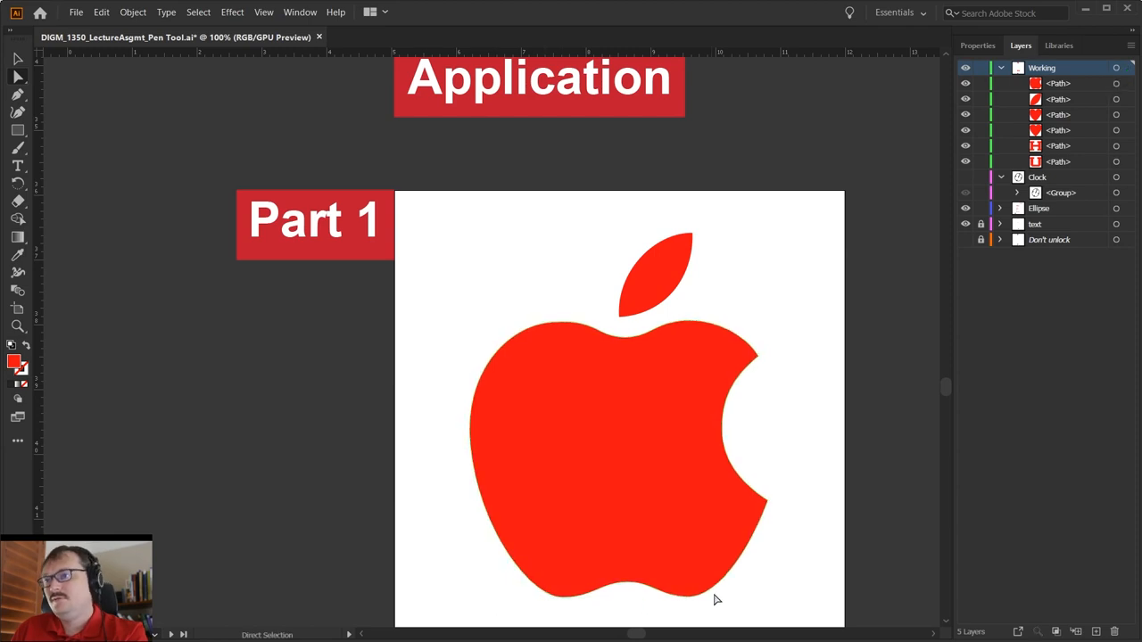
click(757, 504)
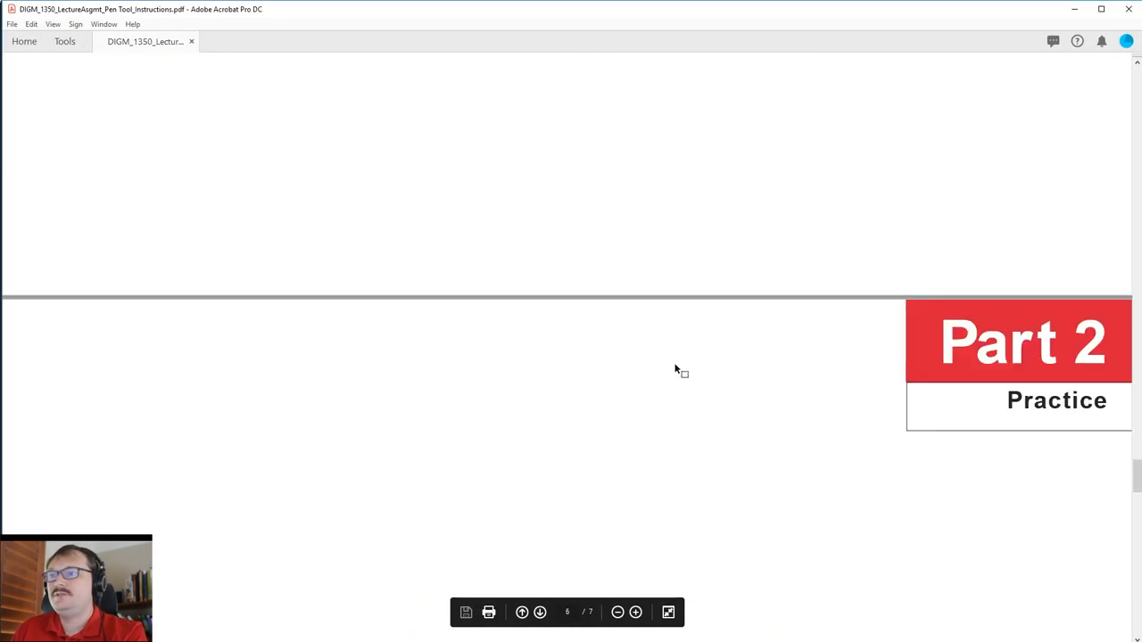
Read the Part 3 spiral instructions and draw a new artboard below the existing one.
scroll(down, 3)
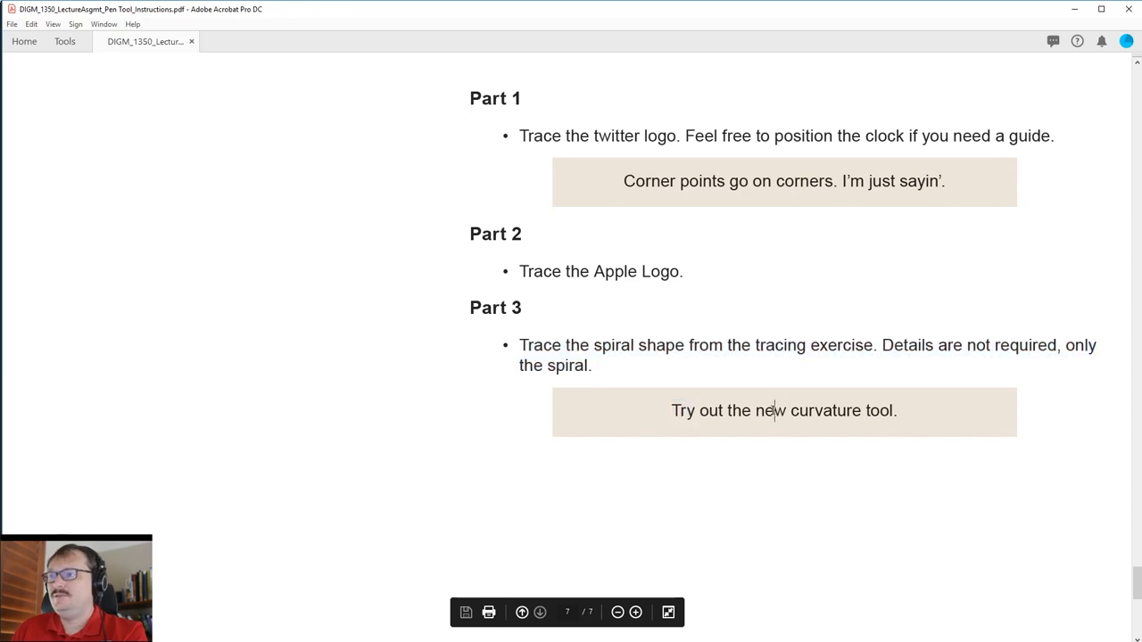
mouse_move(772, 444)
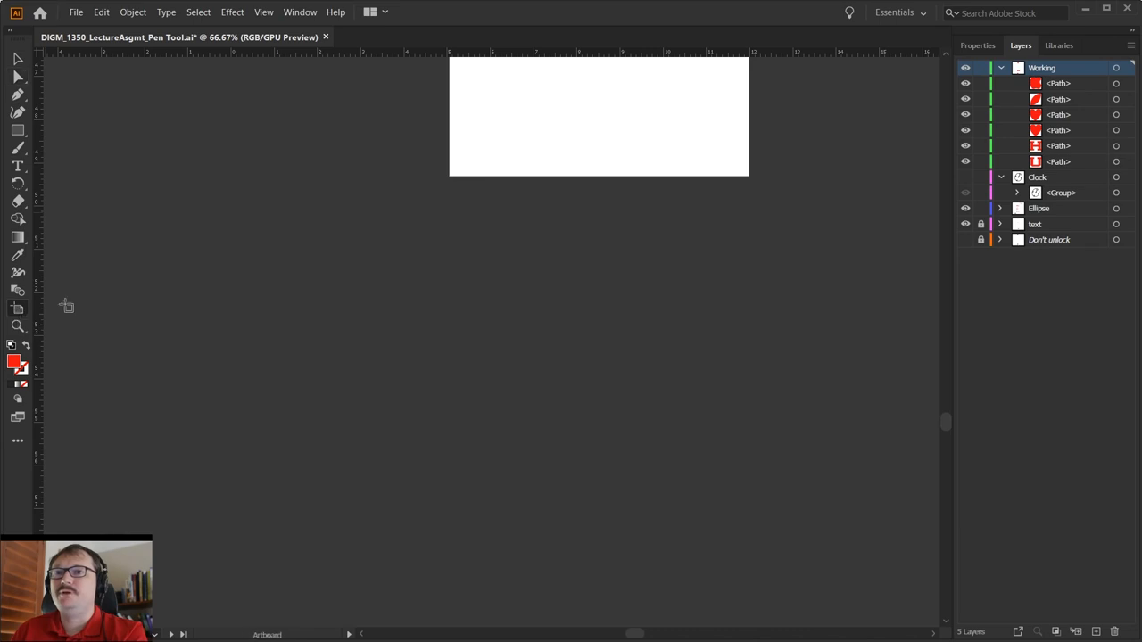
drag(406, 234, 897, 549)
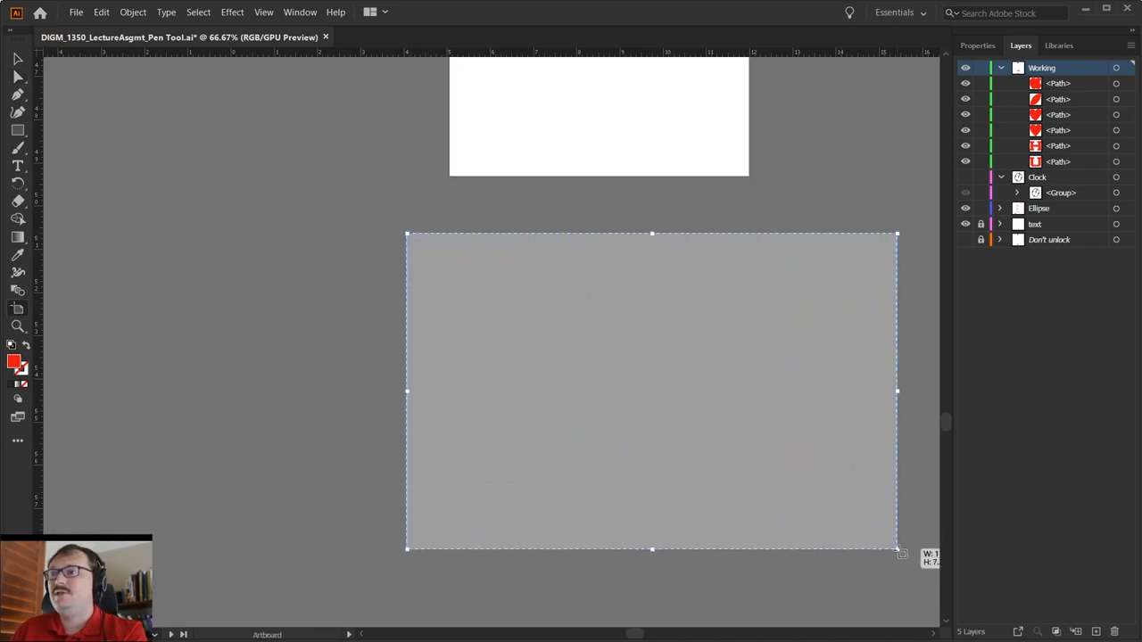